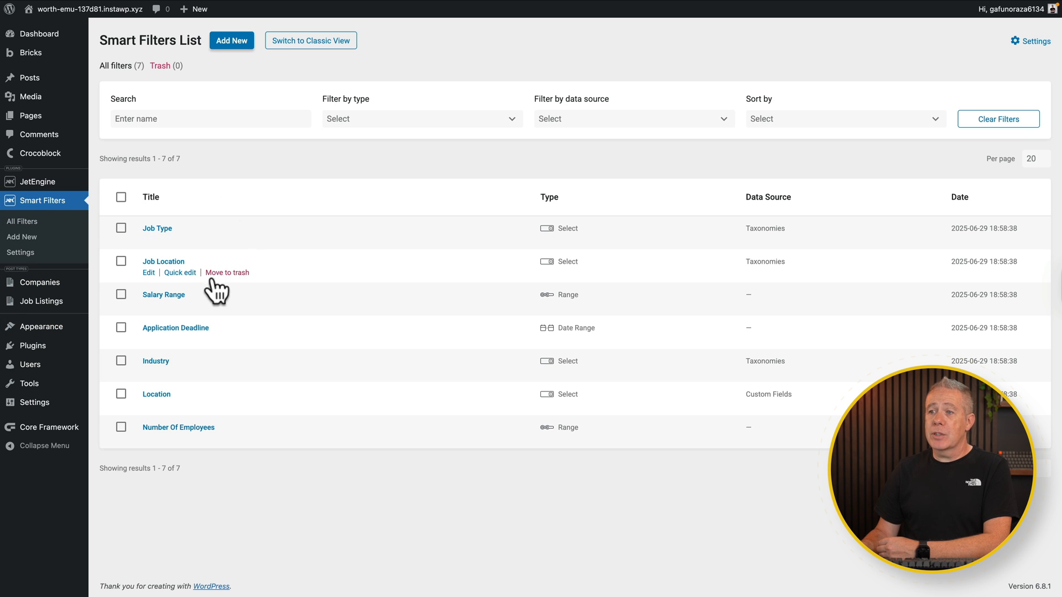
mouse_move(230, 377)
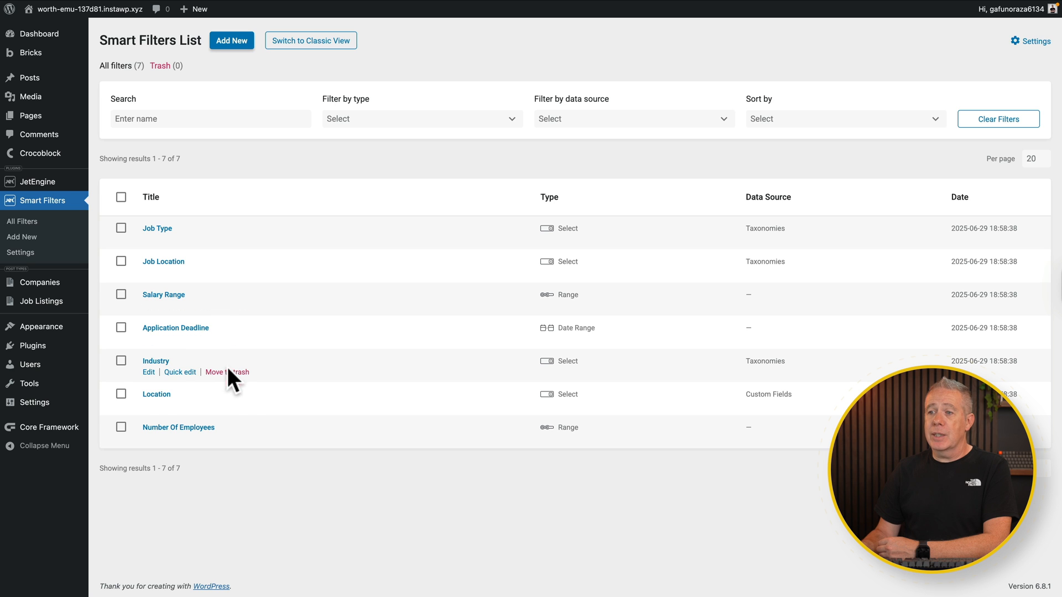
mouse_move(243, 400)
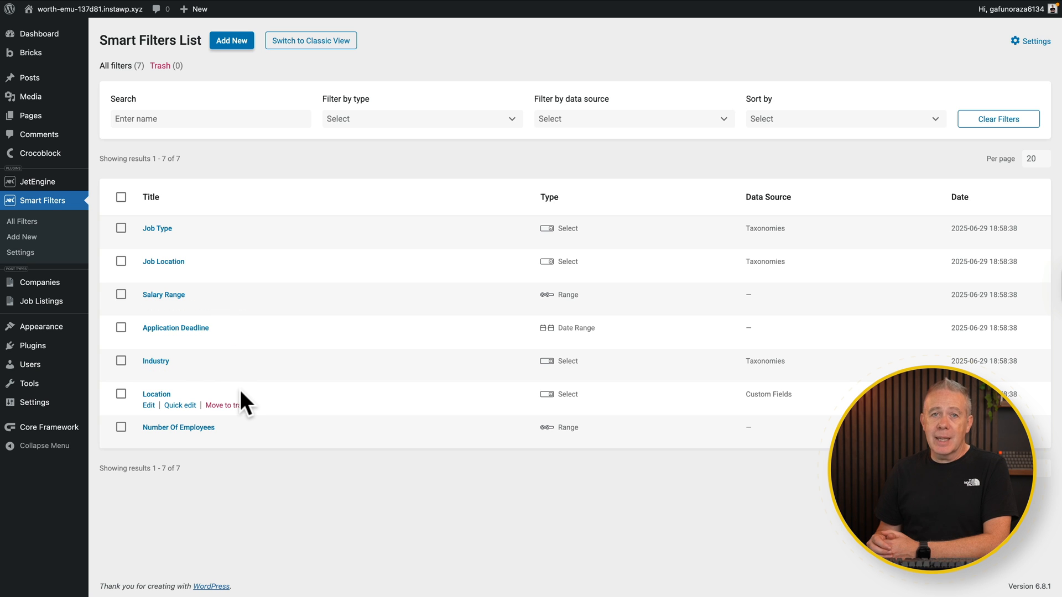